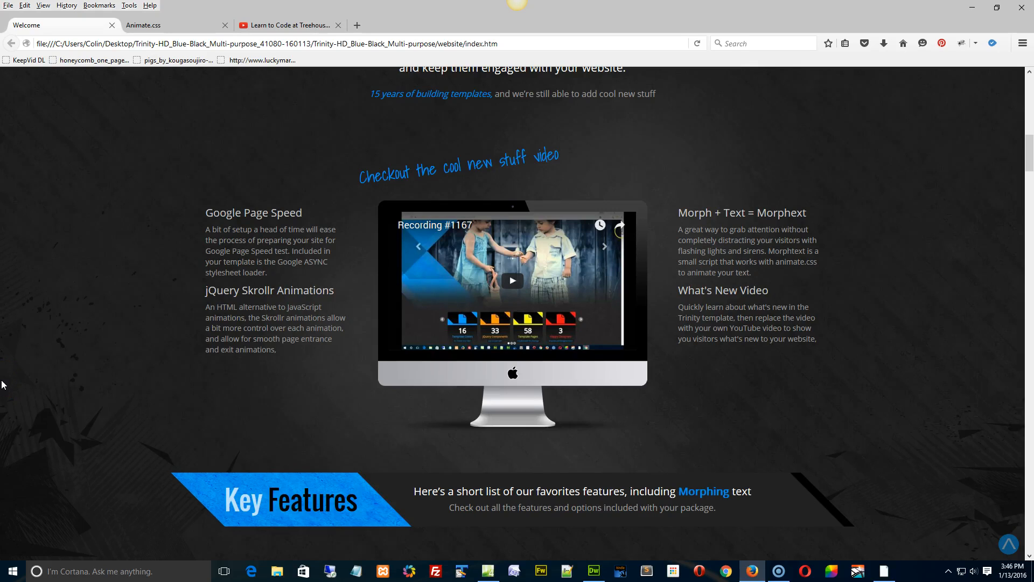
mouse_move(608, 338)
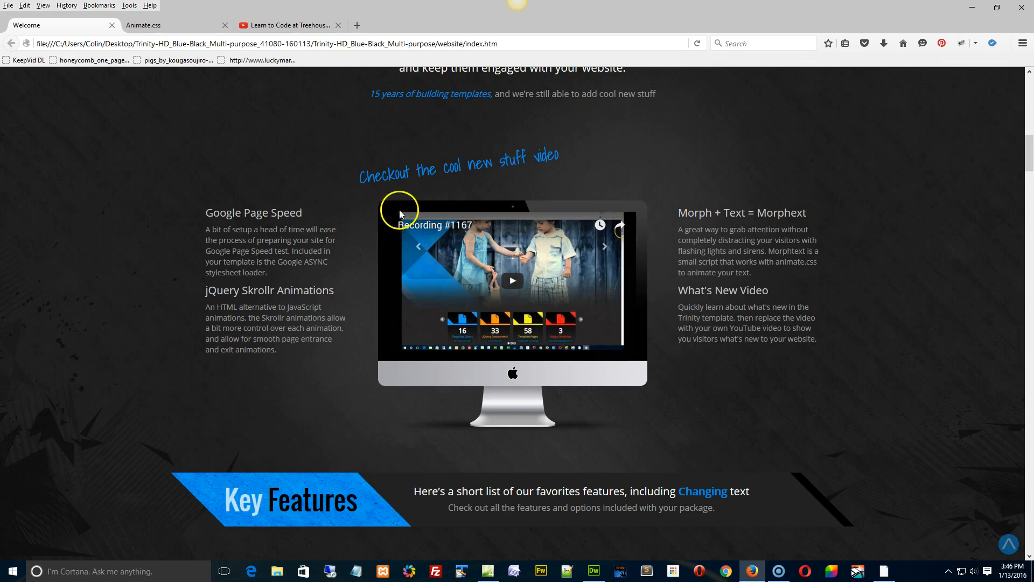
mouse_move(377, 375)
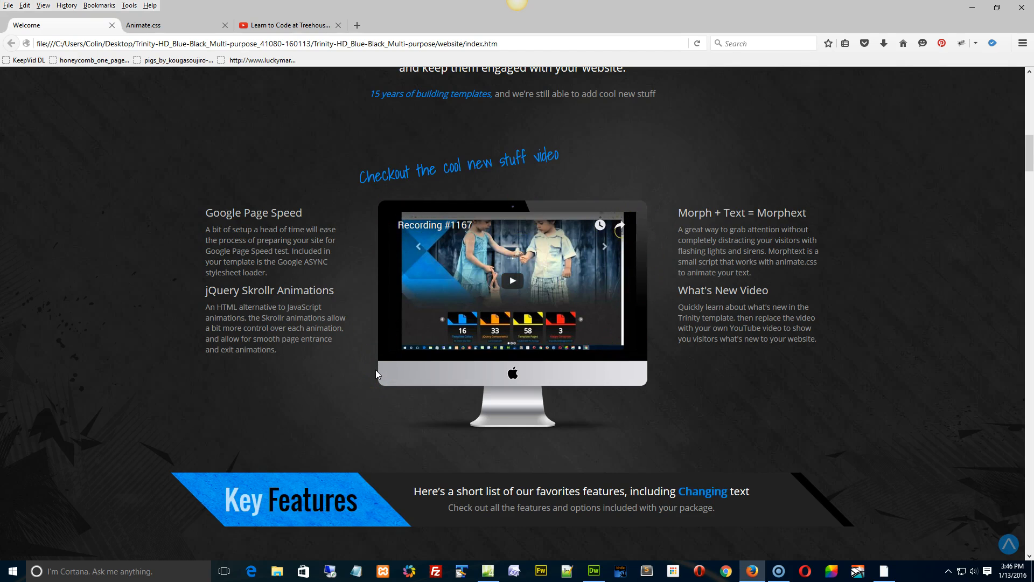
Step: Show the iframe embed code for the Learn to Code at Treehouse video on YouTube
click(287, 26)
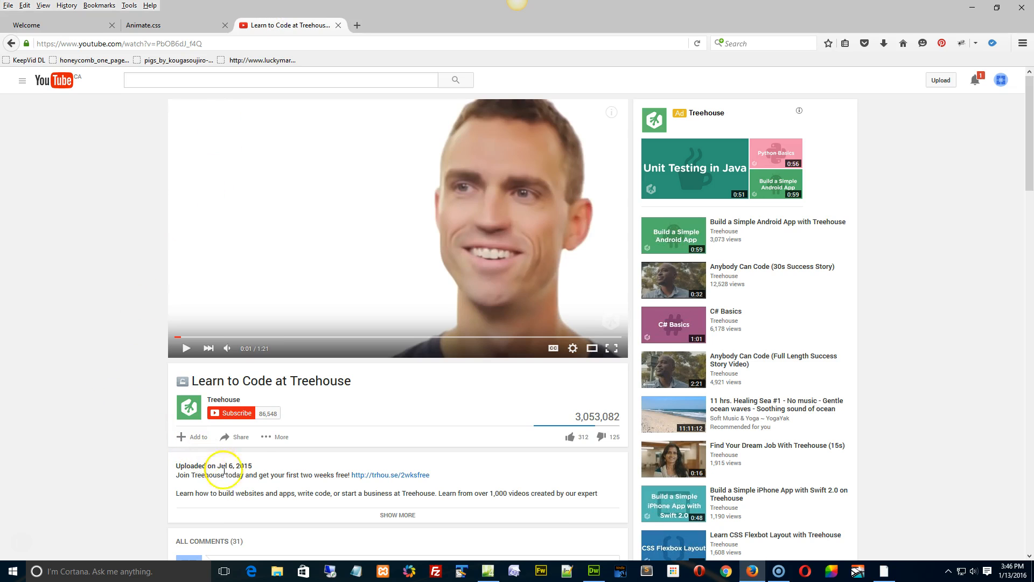
click(235, 437)
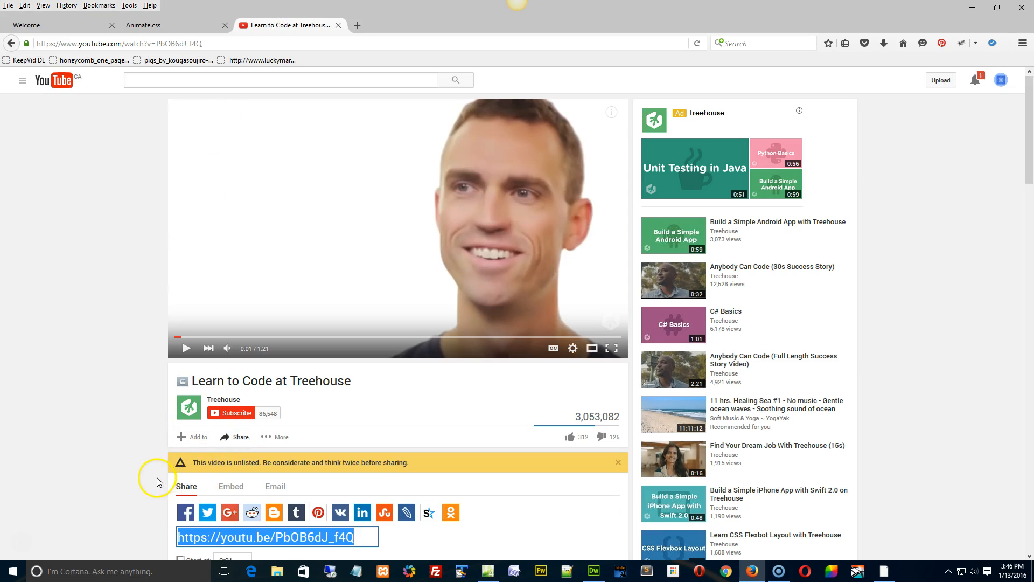
scroll(down, 3)
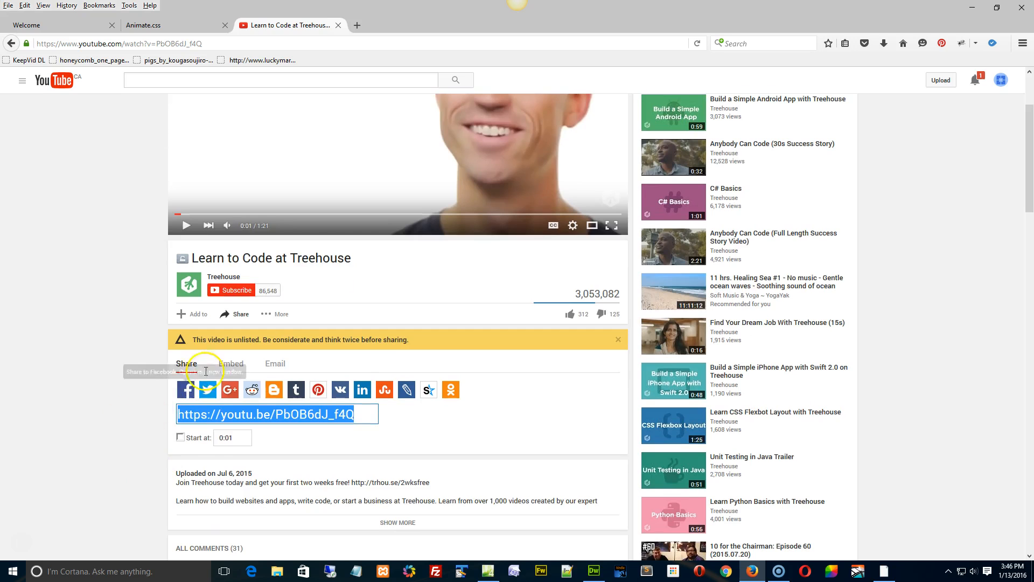
click(231, 364)
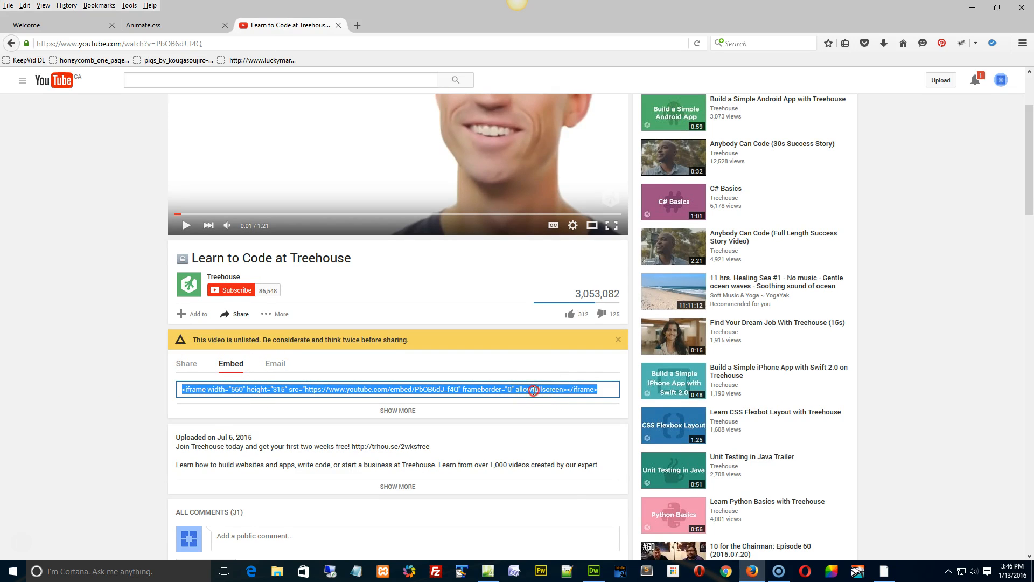
mouse_move(519, 502)
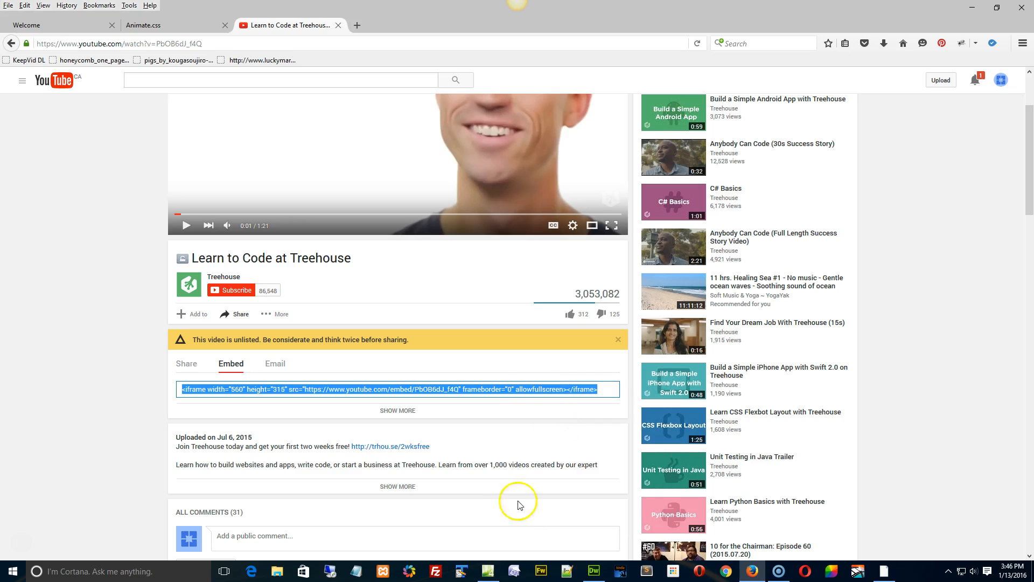
Step: Create a new blank HTML document in Dreamweaver and show it in Code view
click(591, 571)
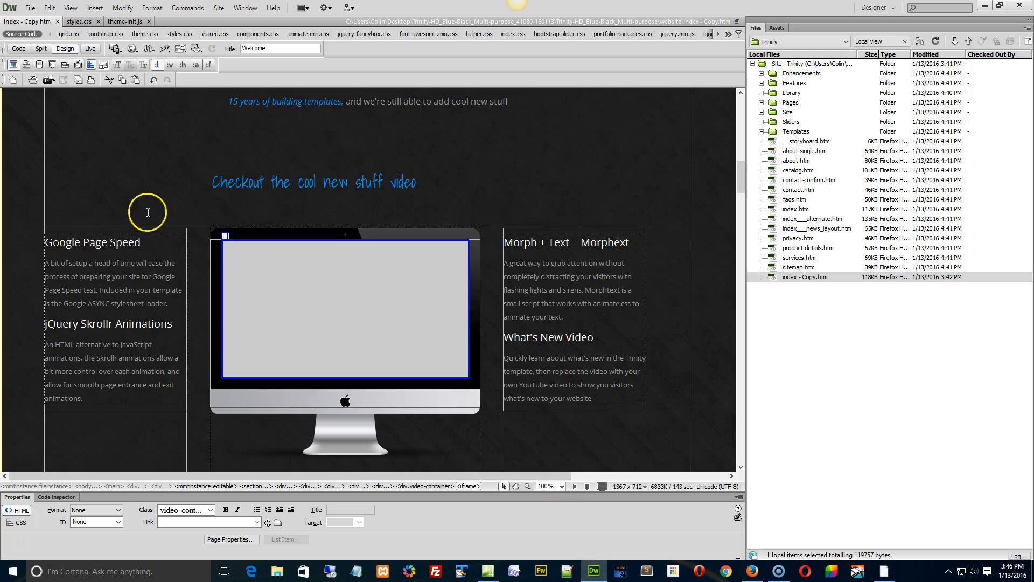
click(29, 8)
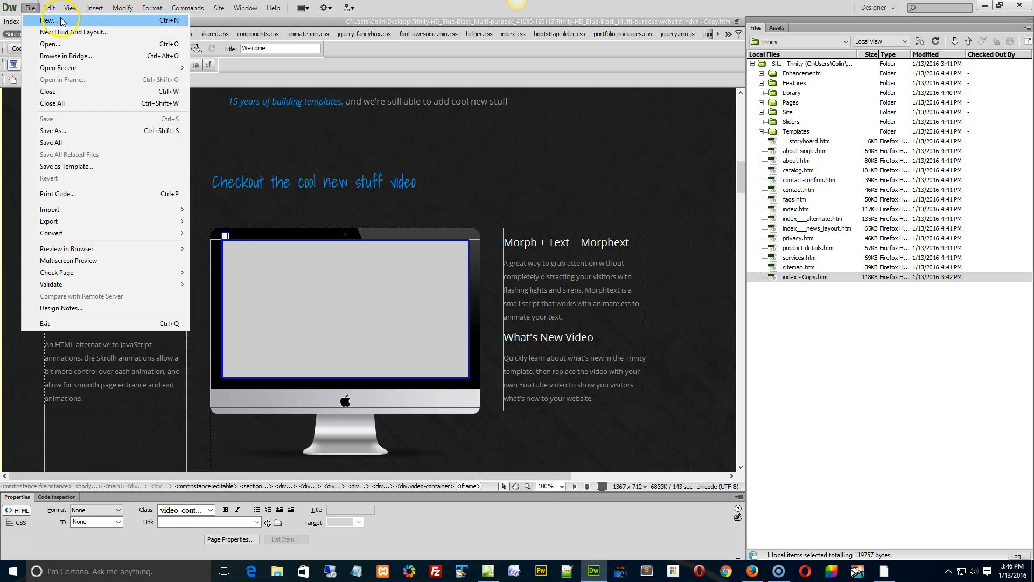
click(47, 21)
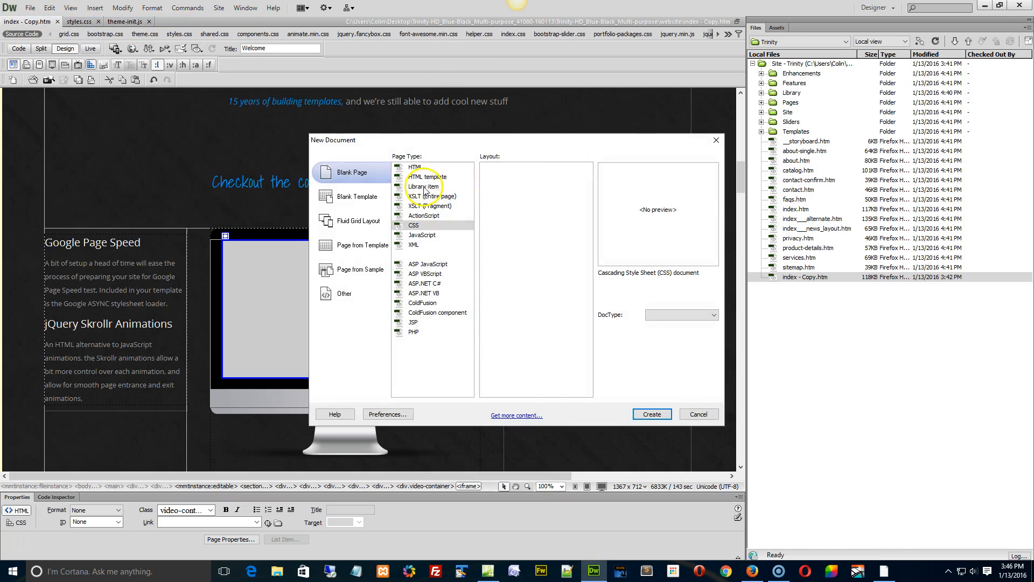
click(415, 167)
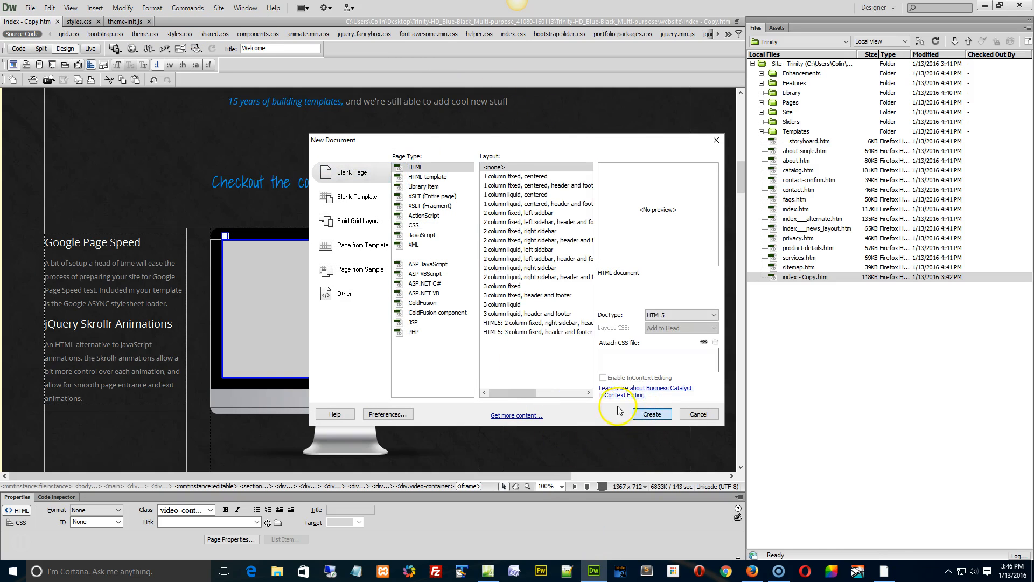
click(652, 414)
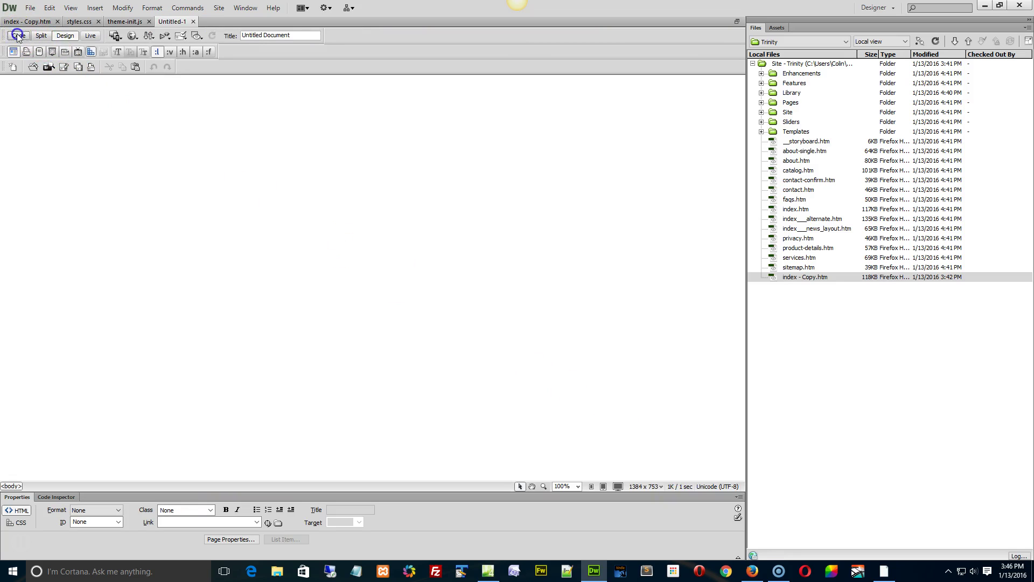
click(18, 35)
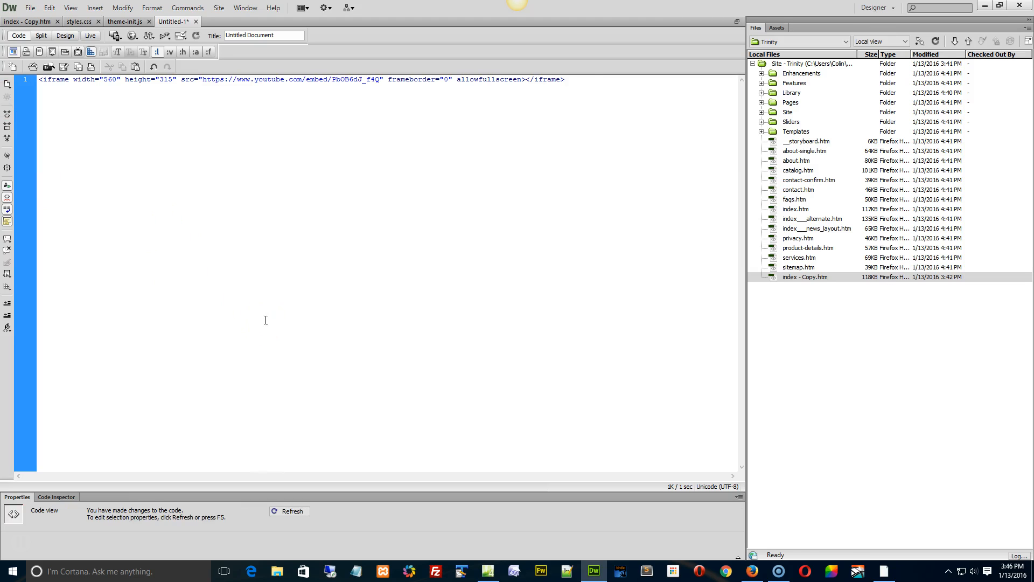
mouse_move(308, 172)
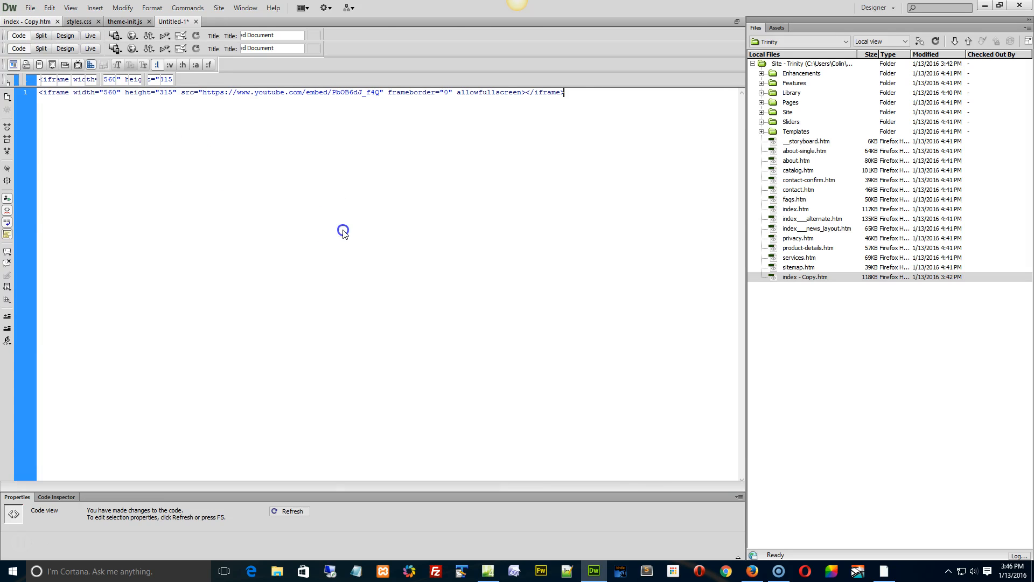
Step: Select the old YouTube src address of the video-container iframe in index - Copy's code
click(64, 48)
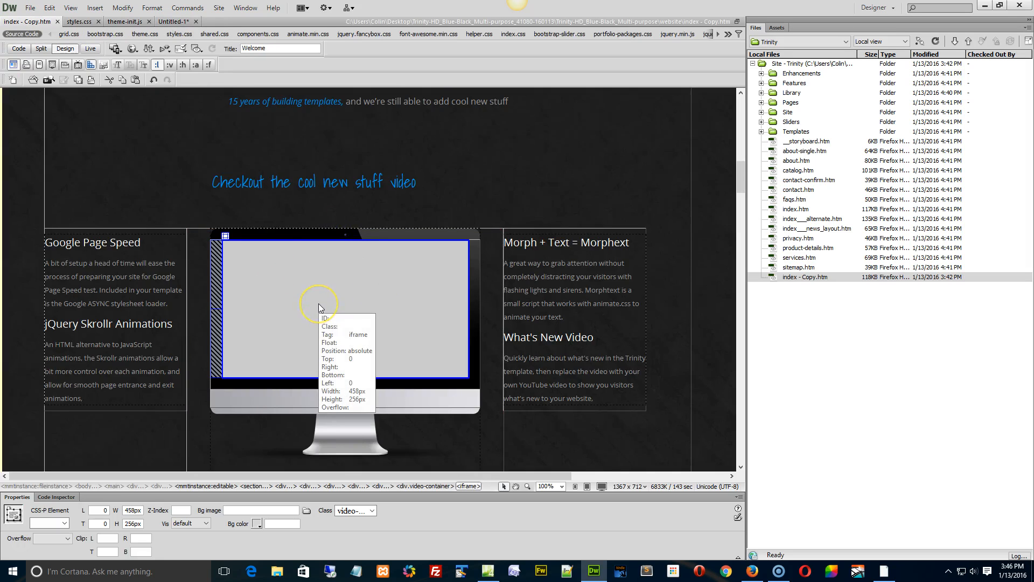
mouse_move(478, 421)
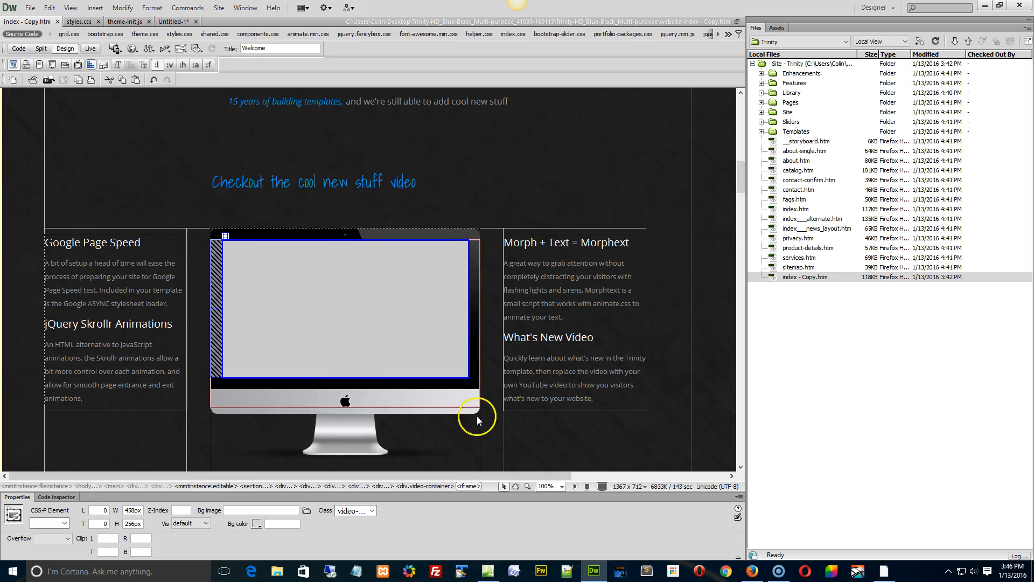
mouse_move(419, 409)
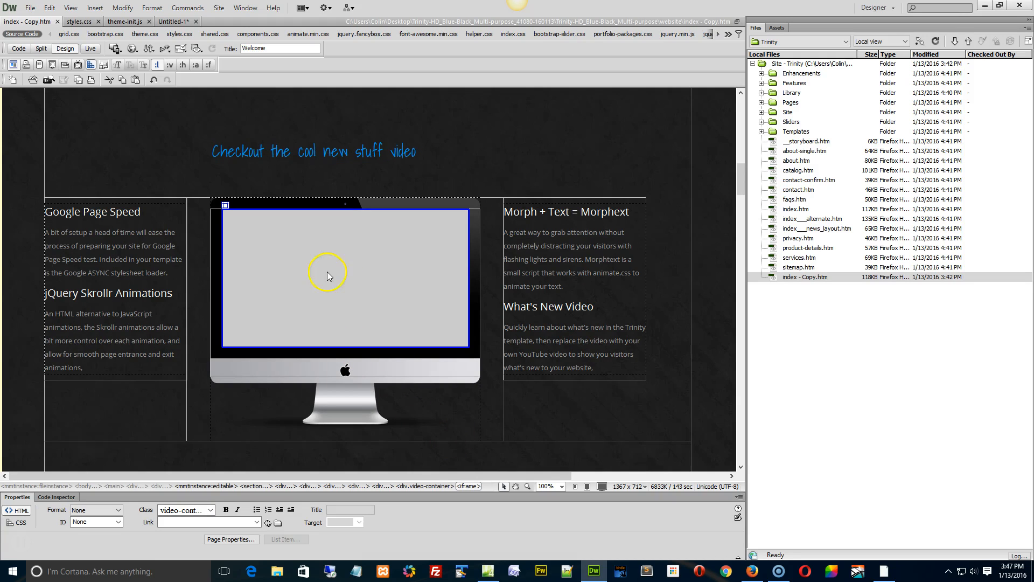
click(18, 48)
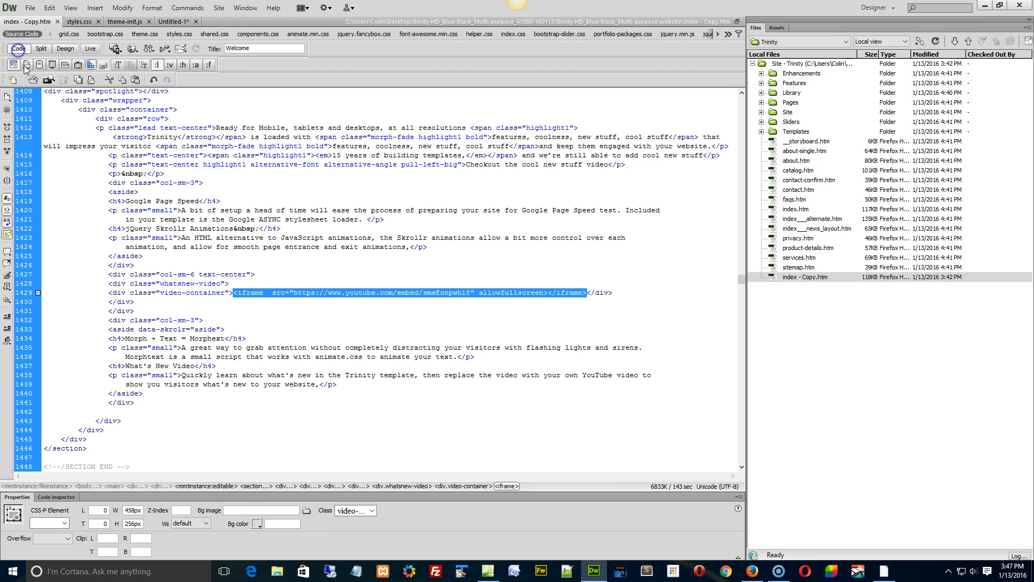
click(294, 292)
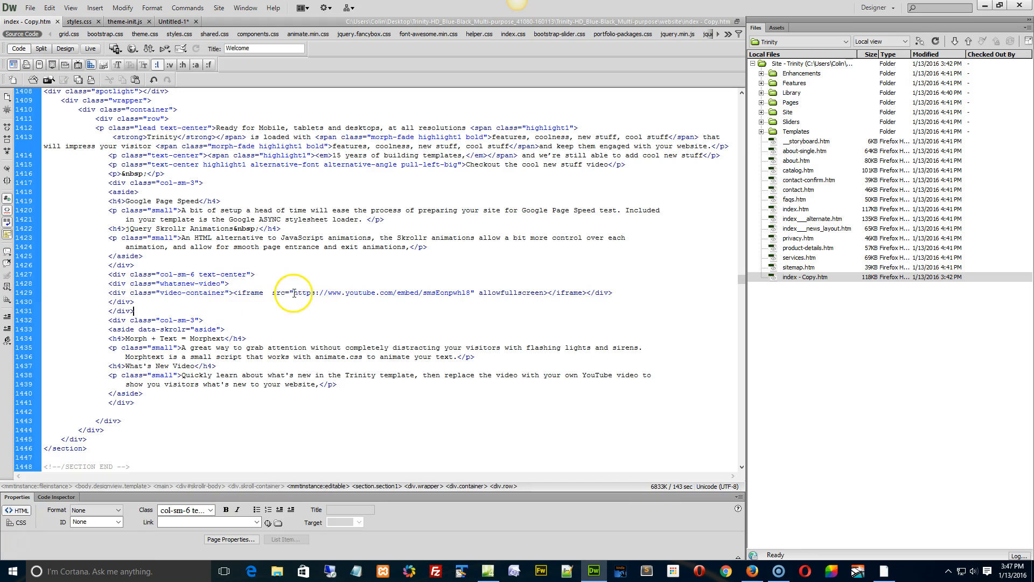
click(294, 292)
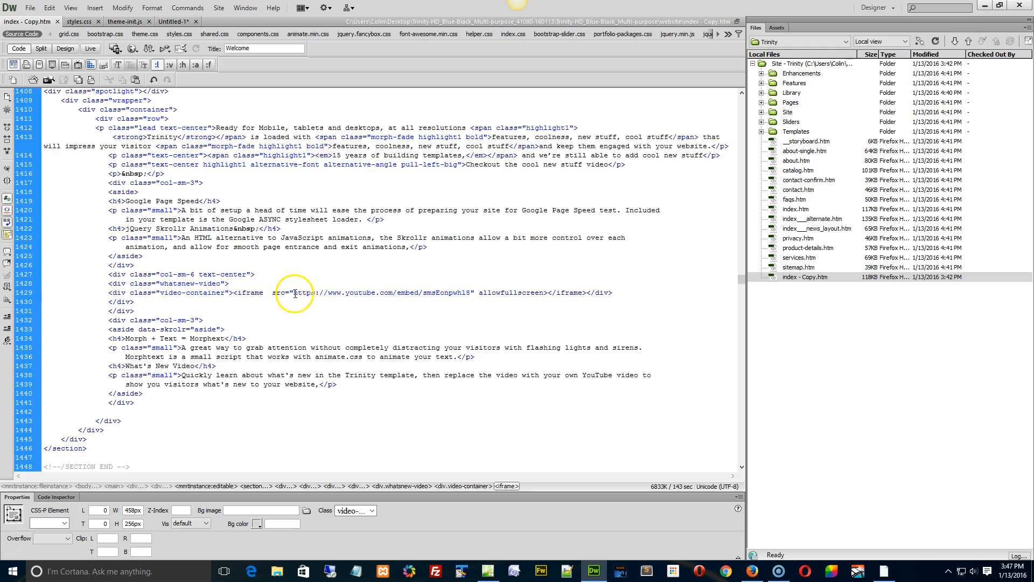
double_click(382, 292)
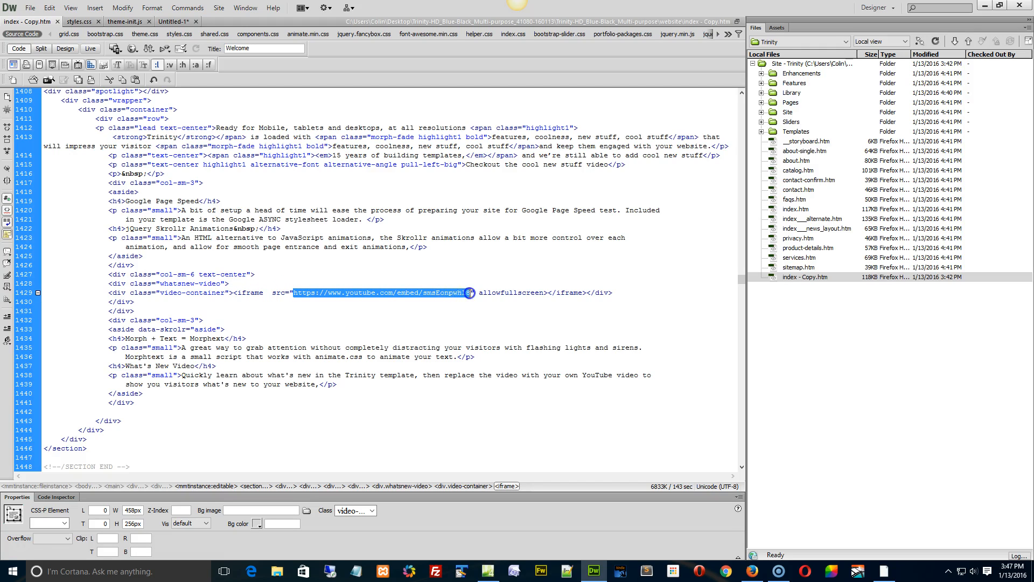
mouse_move(437, 315)
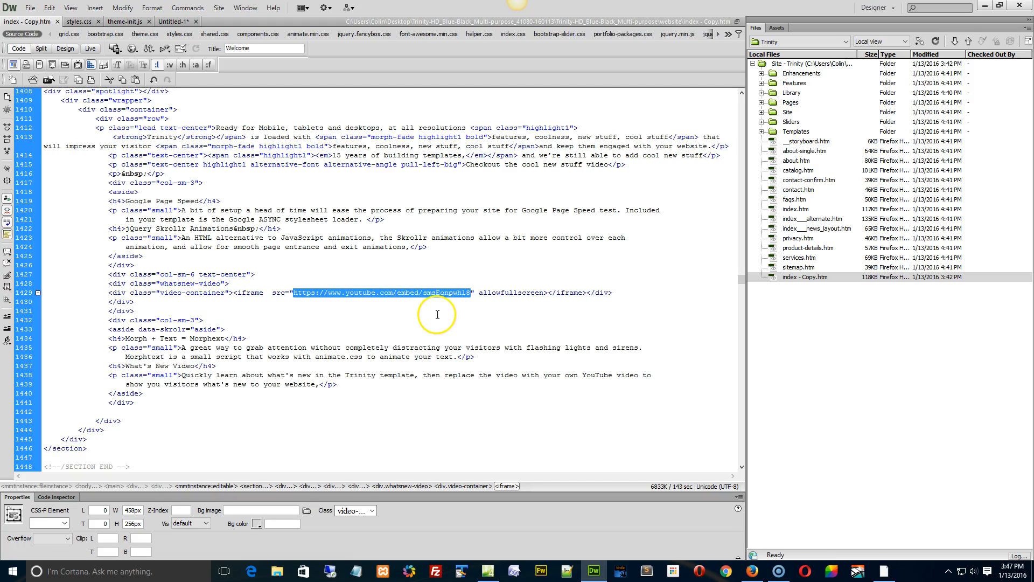
Step: Switch to the Untitled-1 scratch document holding the new embed code
click(172, 21)
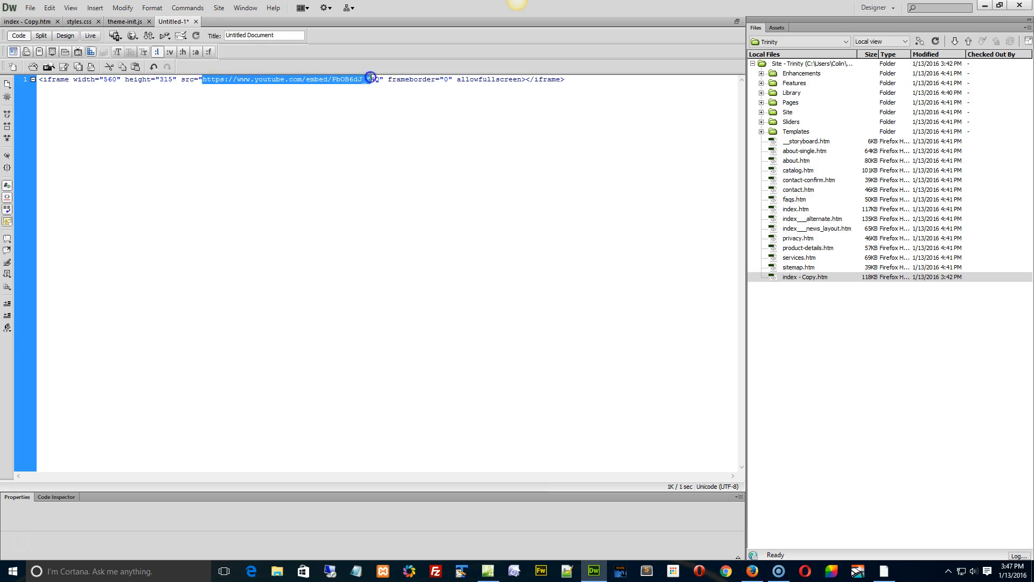
mouse_move(254, 102)
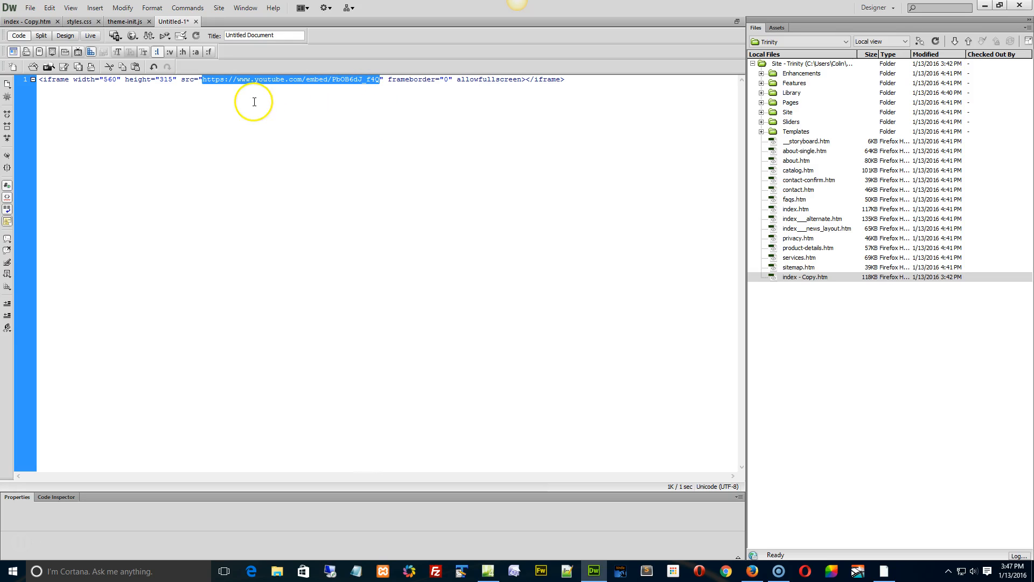
mouse_move(112, 96)
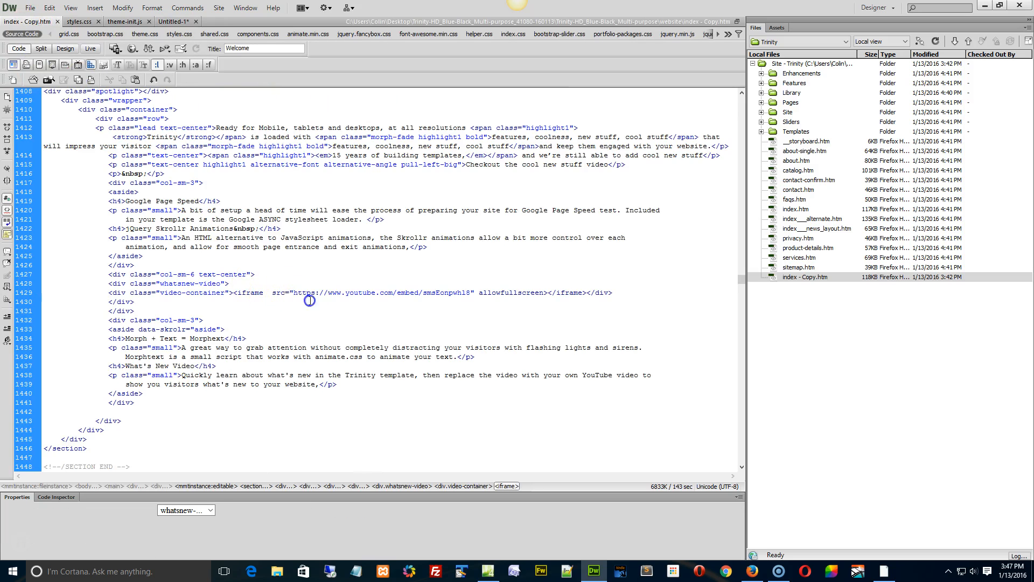
Step: Replace the iframe's old embed address with the new video ID PbOB6dJ_f4c
double_click(364, 292)
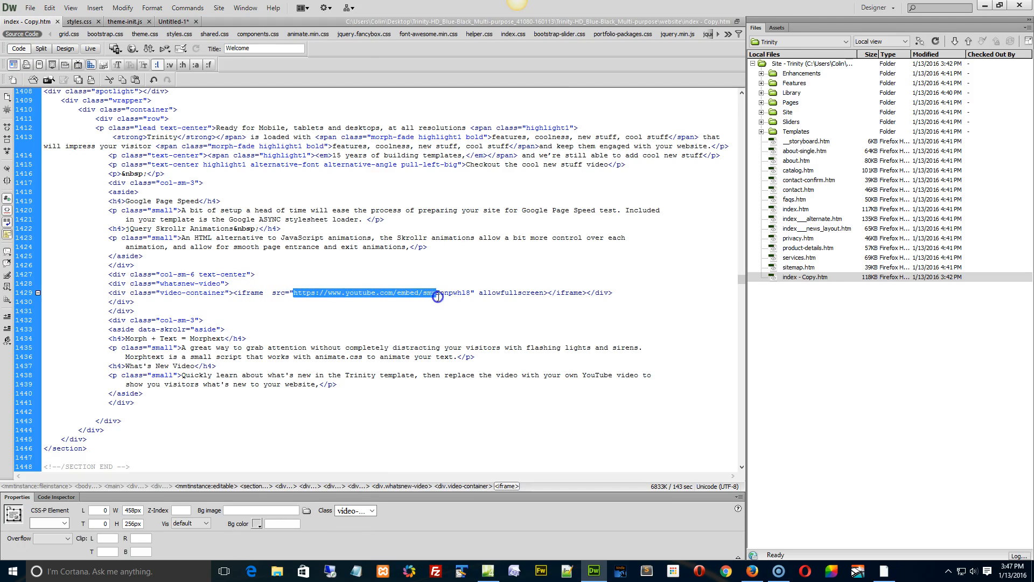
mouse_move(391, 311)
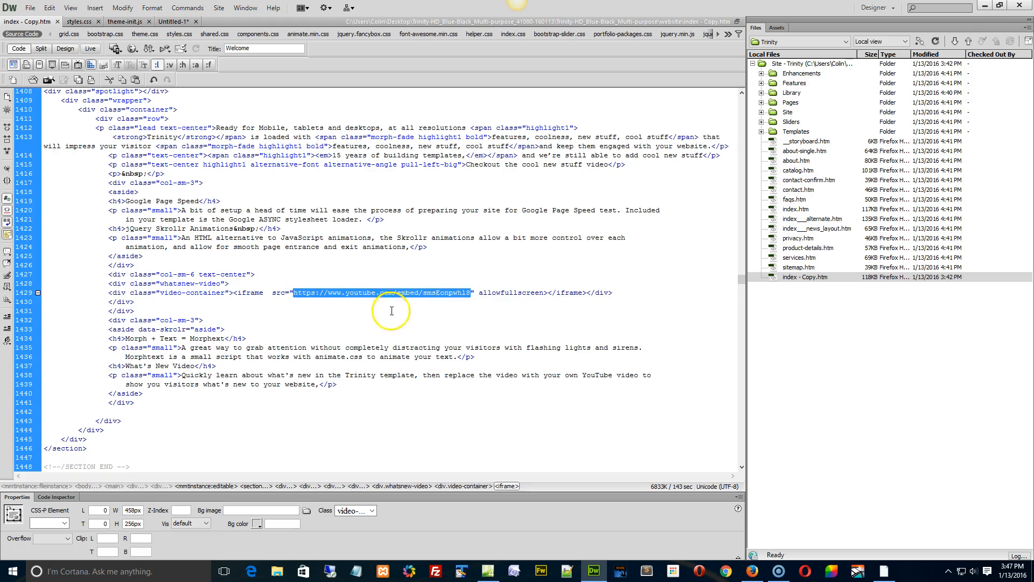
text(PbOB6dJ_f4c)
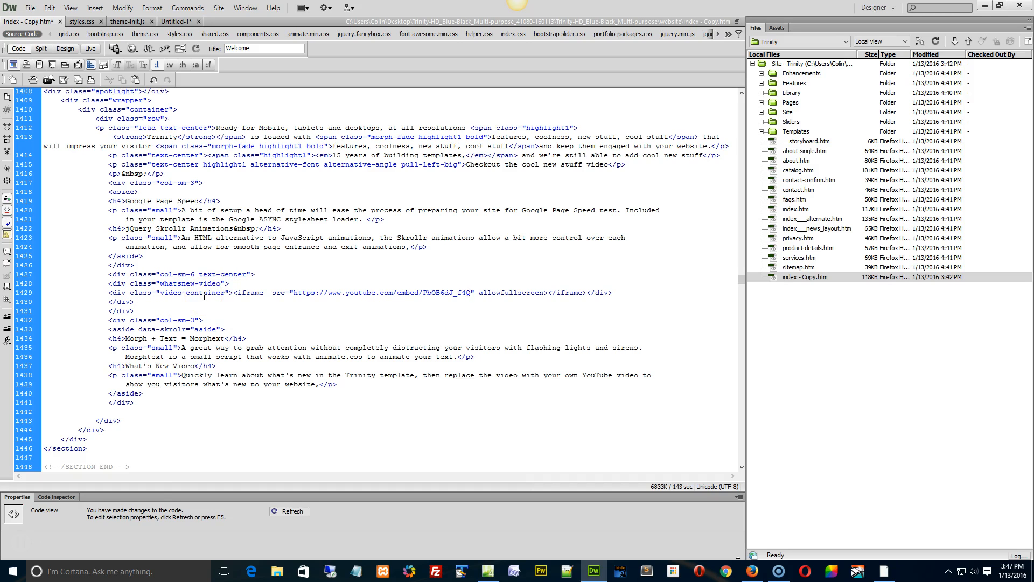
click(467, 293)
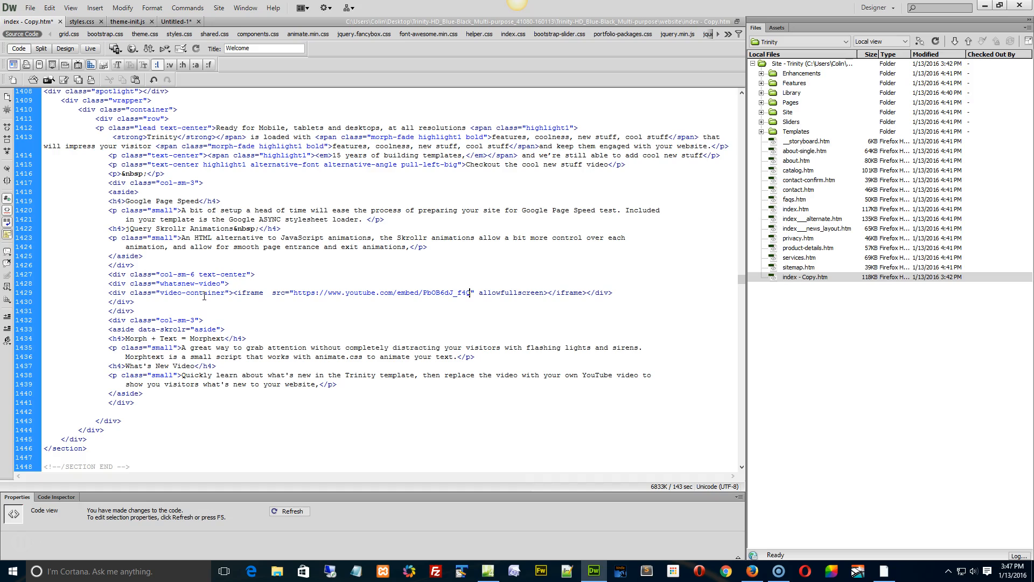
Step: Check the video-container class name, then preview the page in Firefox
double_click(191, 292)
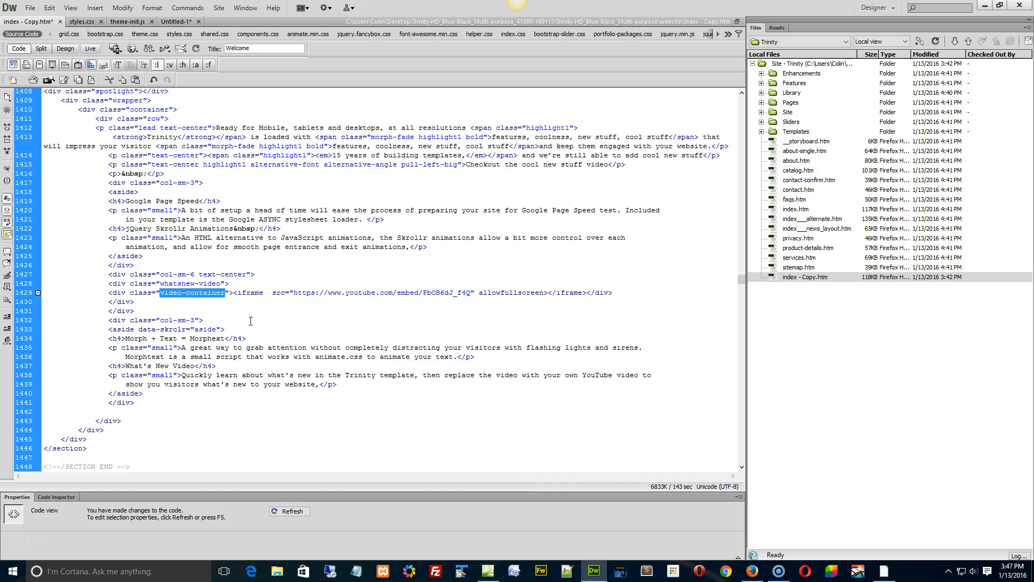
click(806, 277)
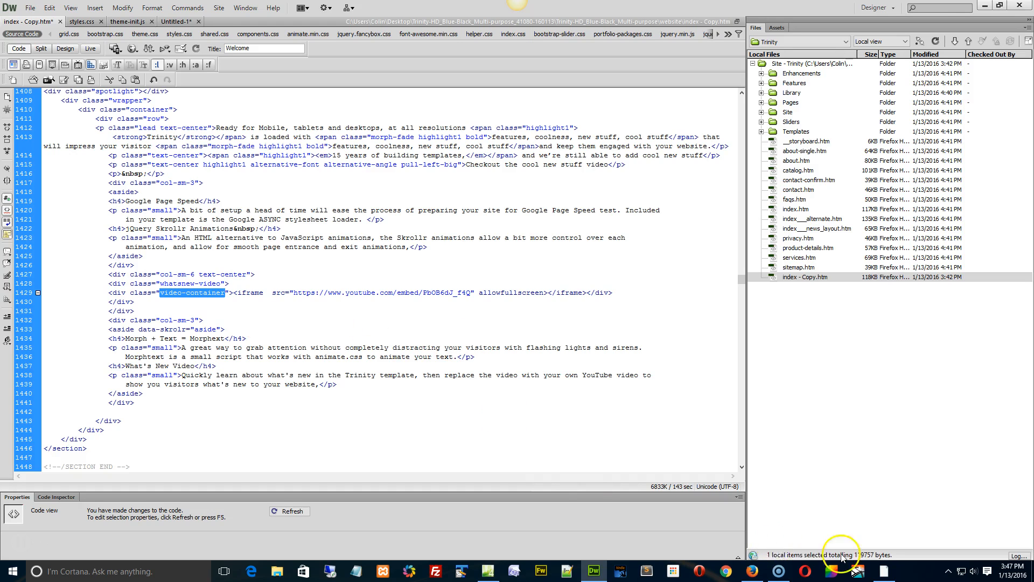
click(724, 571)
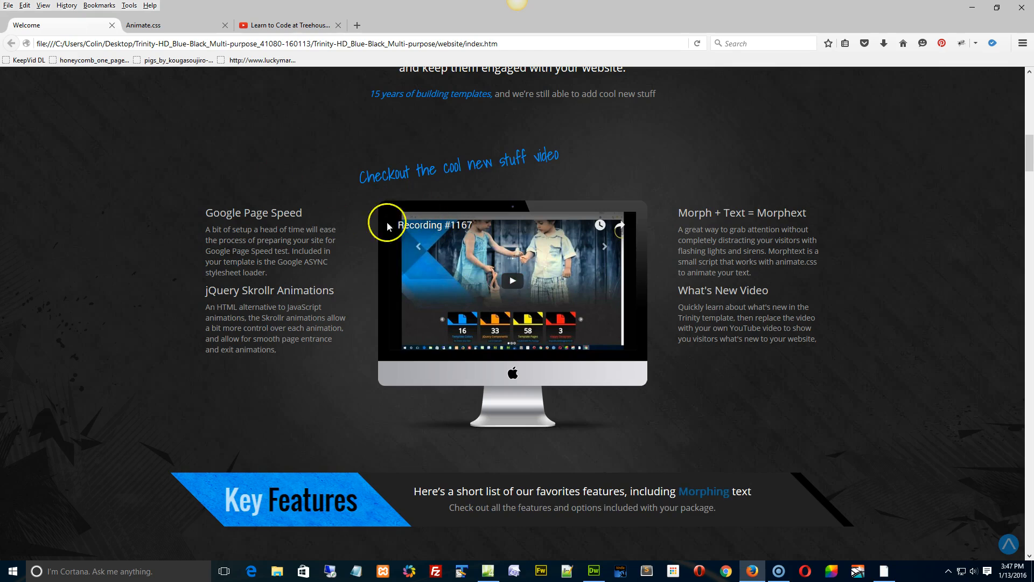
mouse_move(589, 382)
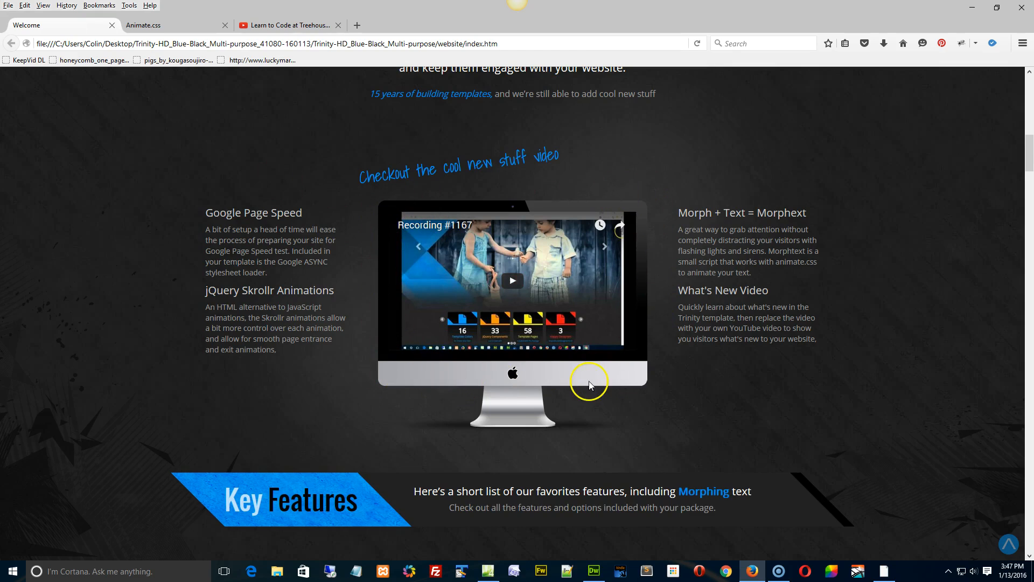
mouse_move(540, 382)
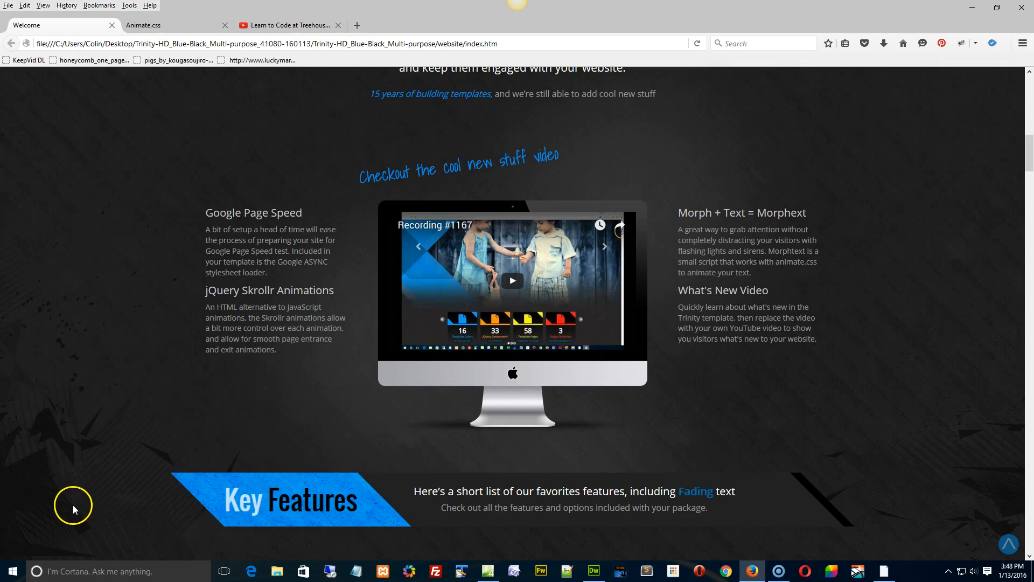
mouse_move(34, 509)
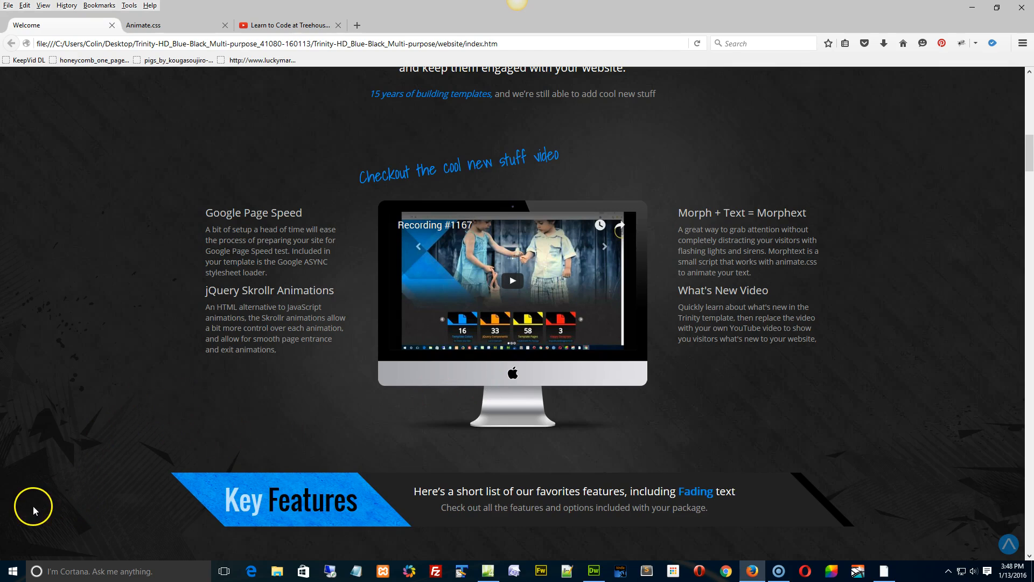